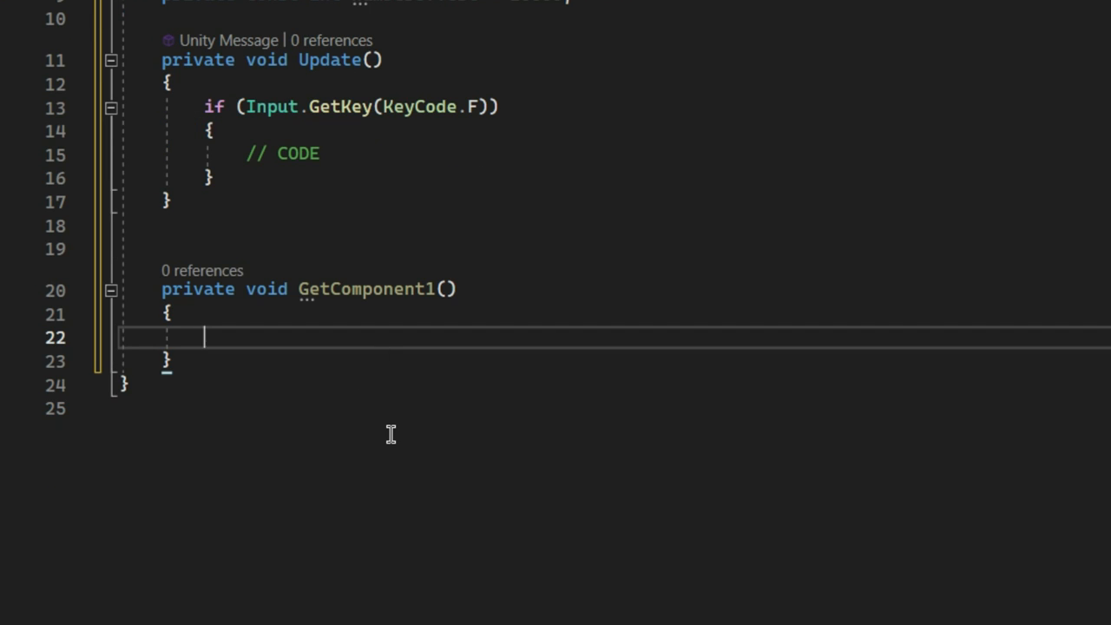
Add a for loop from 0 to numberOfTest inside GetComponent1
text(for(int i = 0; i < numberOfTest; i++) {)
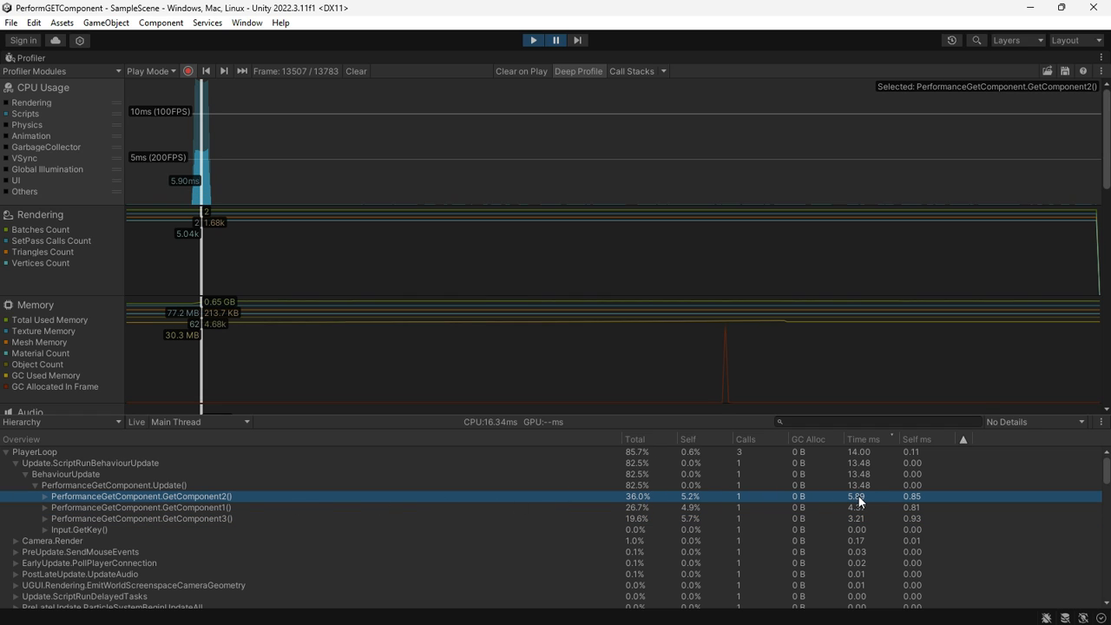
click(121, 507)
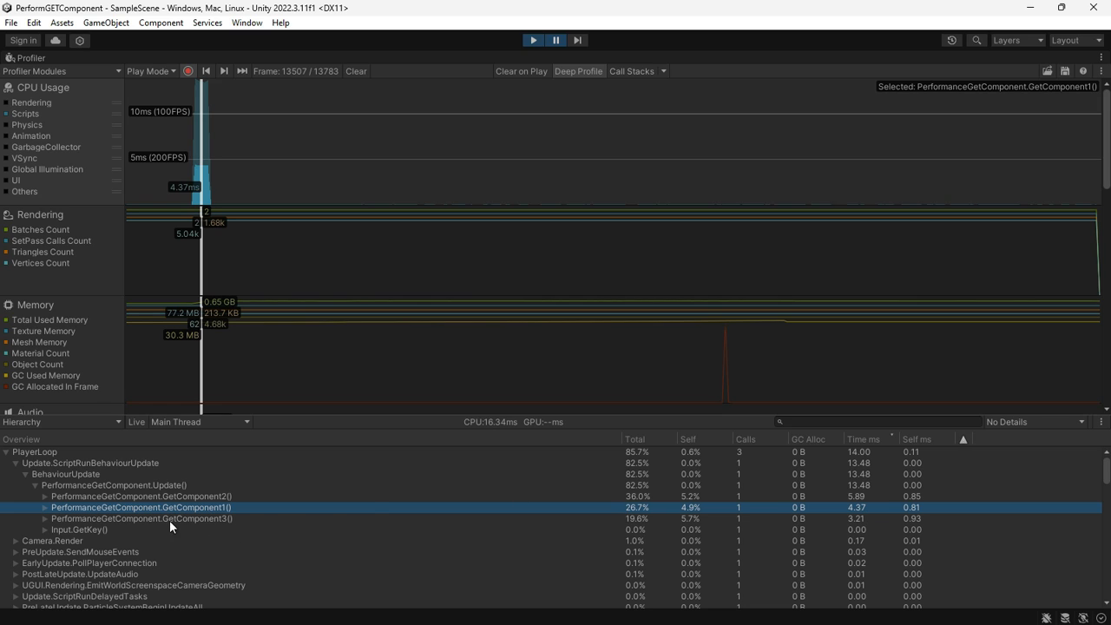